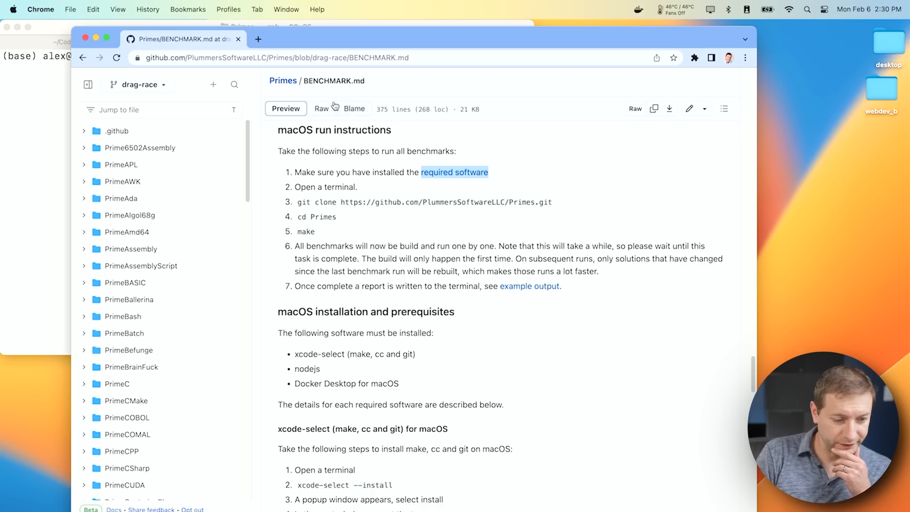
# Step: Clear the Terminal and enter 'make DIRECTORY=PrimePython/solution_1' at the Primes prompt, without running it
pyautogui.scroll(-3)
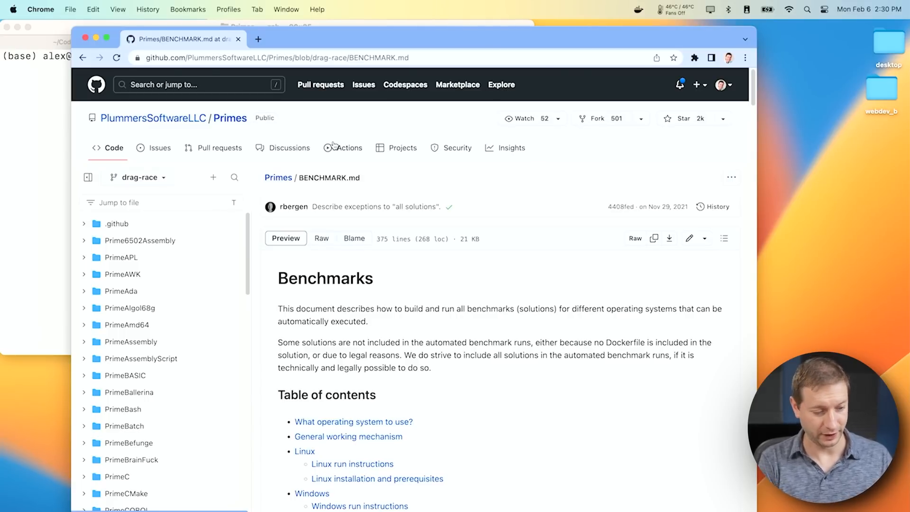
pyautogui.moveTo(314, 251)
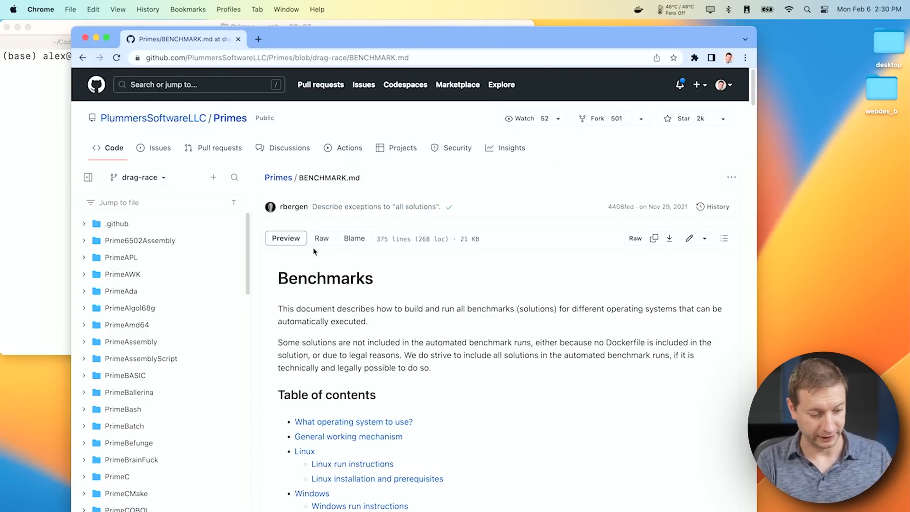
pyautogui.scroll(-3)
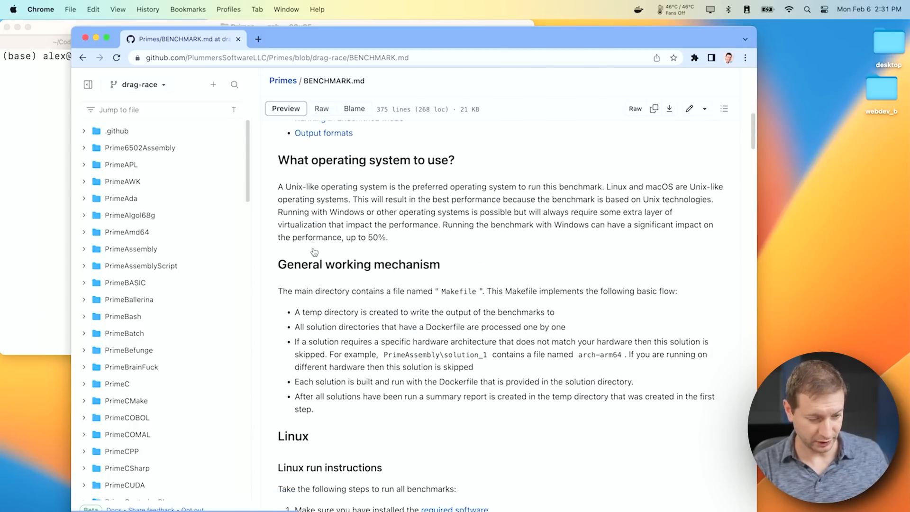
pyautogui.scroll(3)
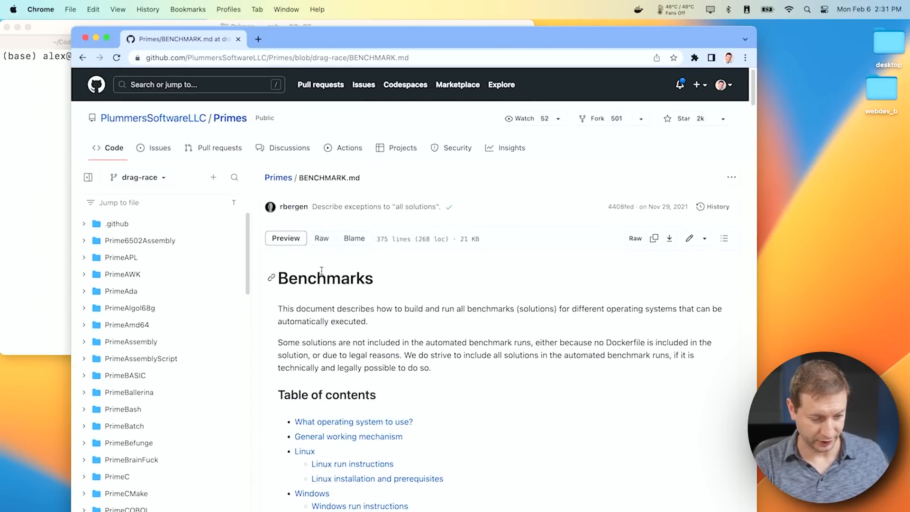
pyautogui.scroll(-3)
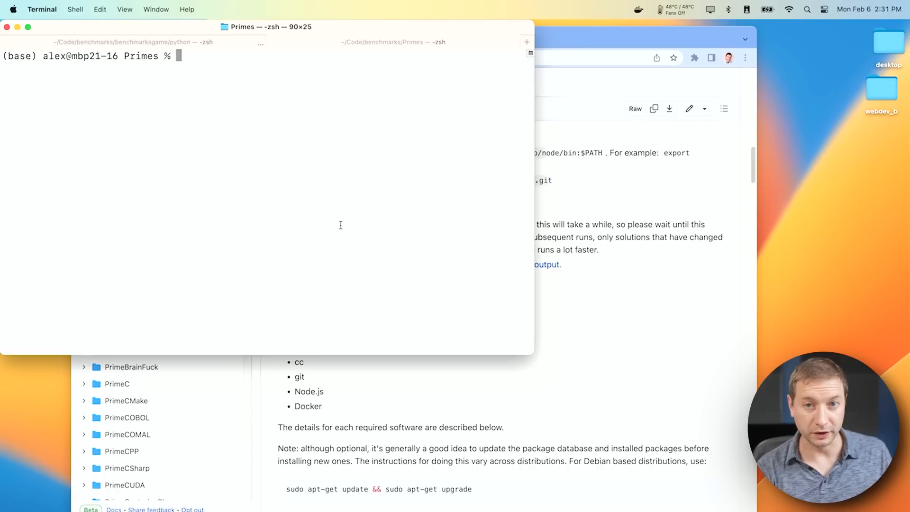
pyautogui.write('mak')
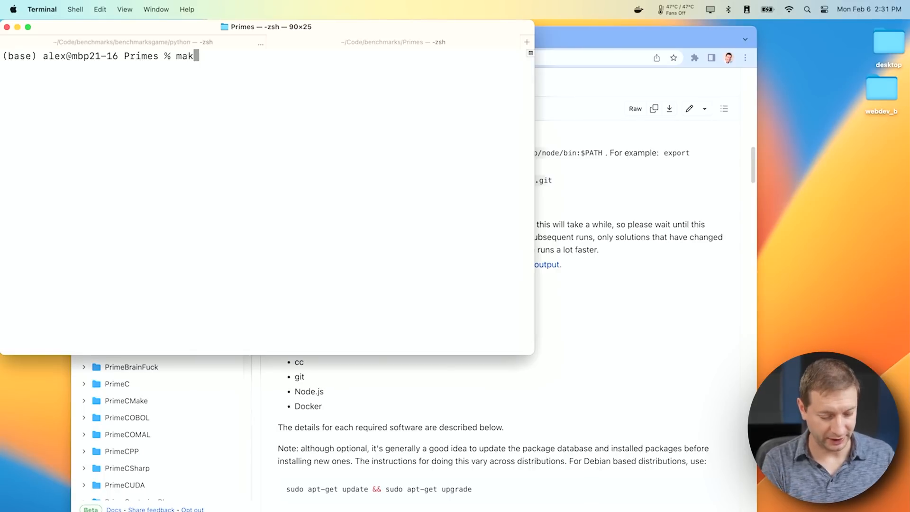
pyautogui.press('Backspace')
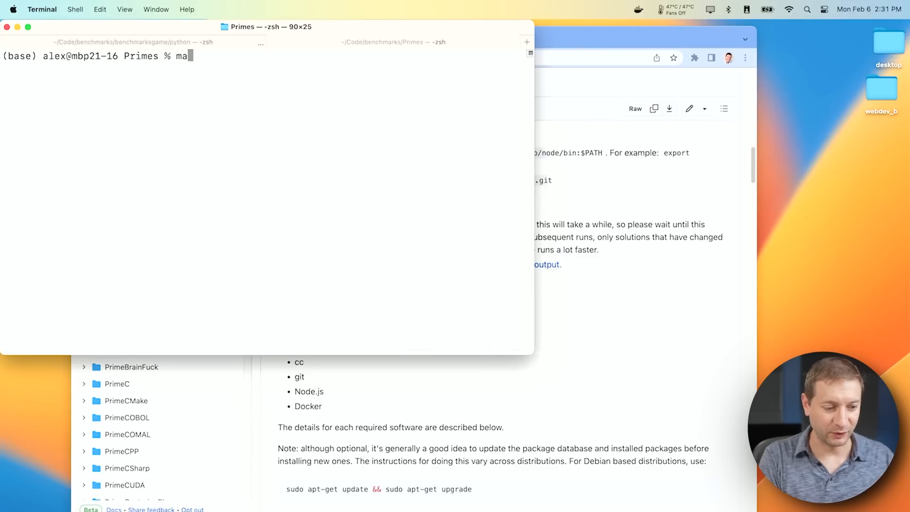
pyautogui.write('clear')
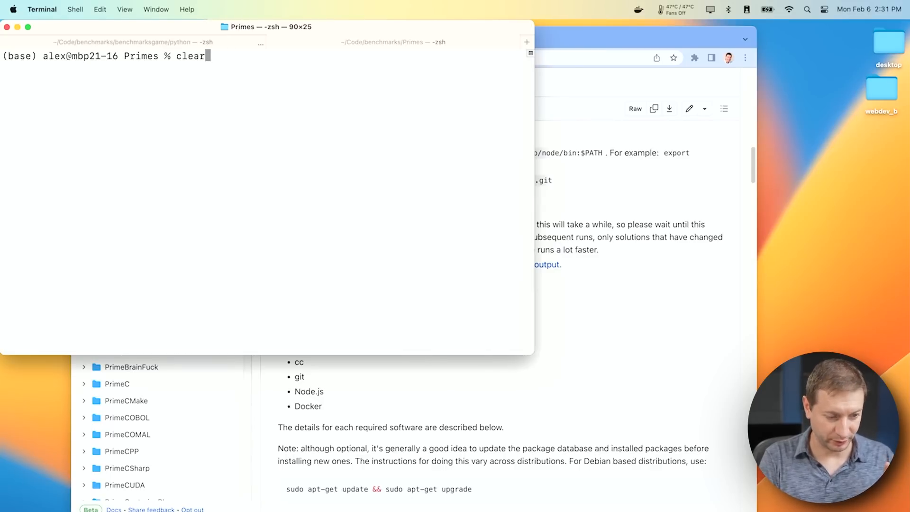
pyautogui.write('make DIRECTORY=PrimePython/solution_1')
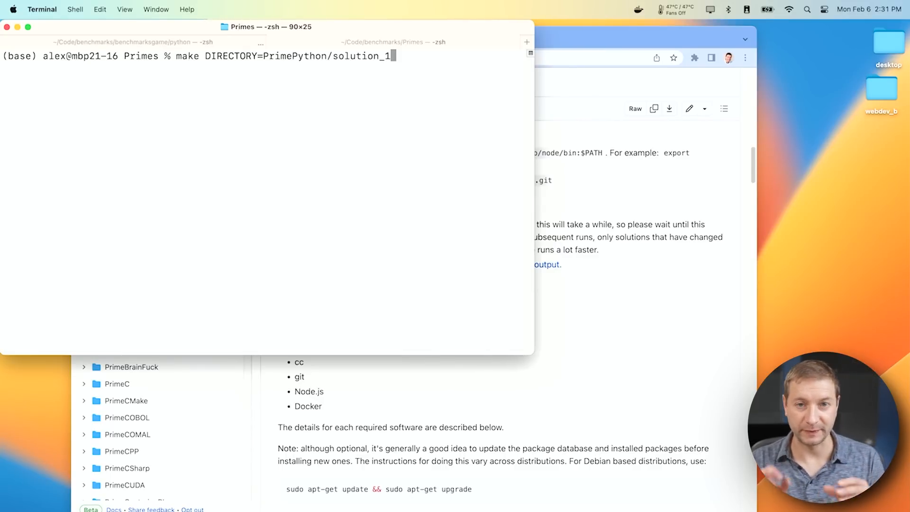